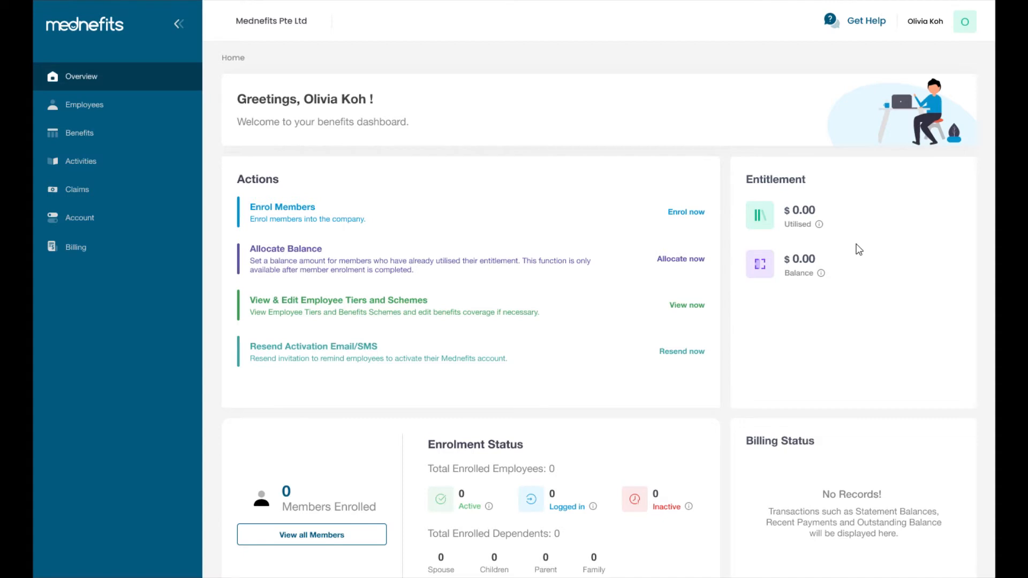
Step: Start enrolment, choose Batch Enrollment and upload the filled employee template to enrol 200 members
left_click(85, 105)
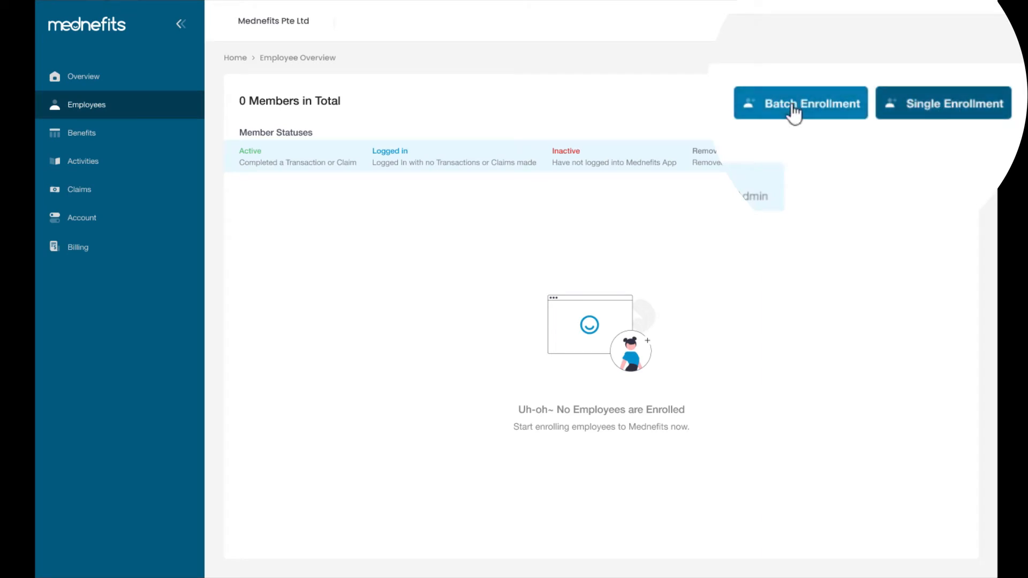
left_click(800, 103)
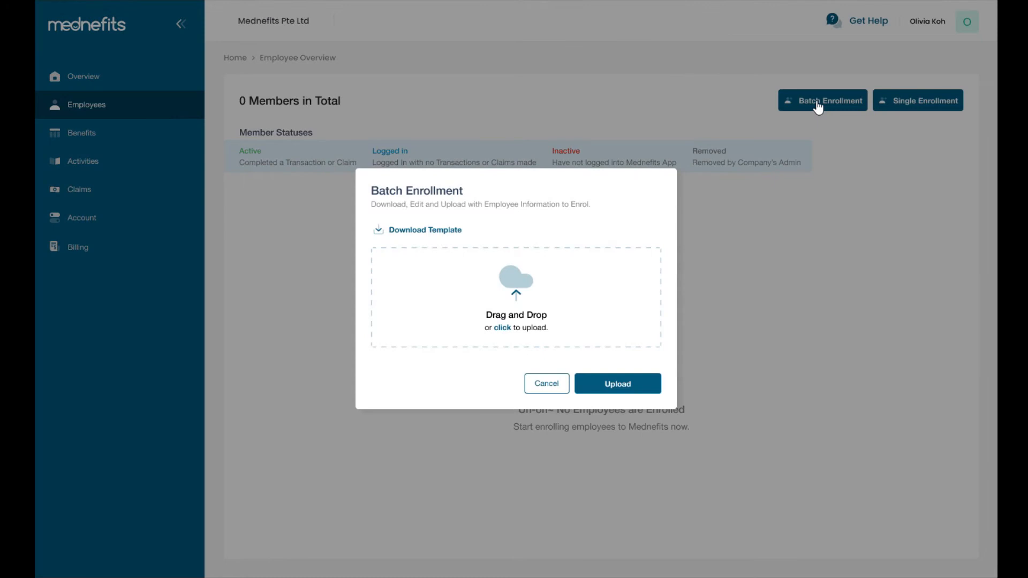
mouse_move(469, 234)
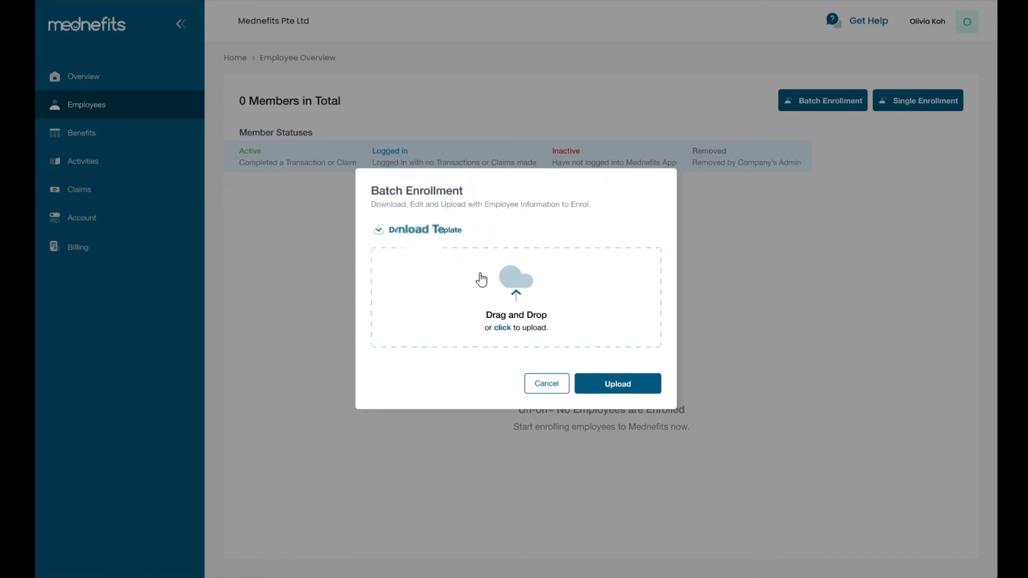
left_click(417, 229)
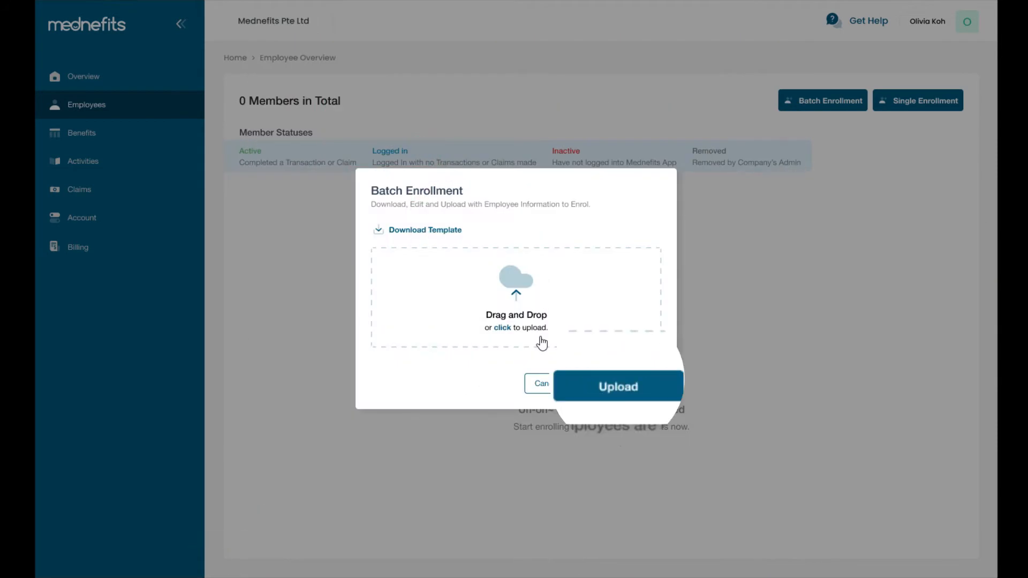
left_click(618, 387)
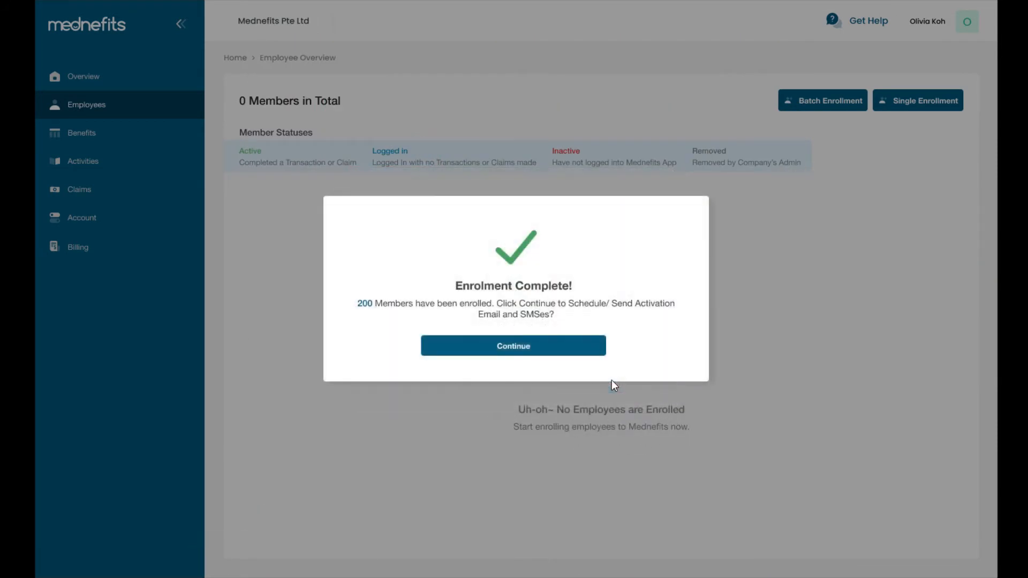
mouse_move(534, 355)
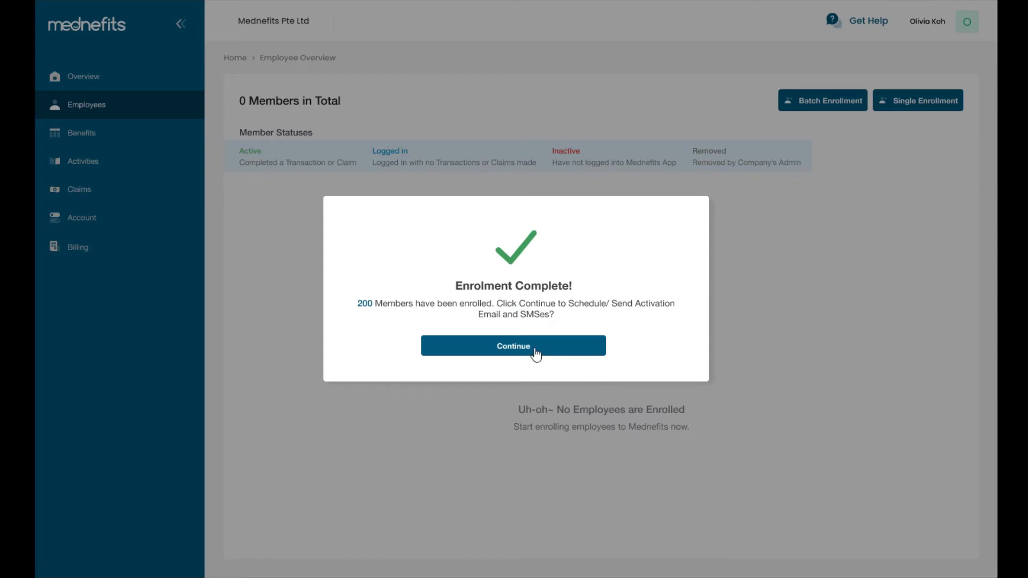
Step: Continue from enrolment and schedule the activation emails and SMSes for 01/01/2021
left_click(513, 346)
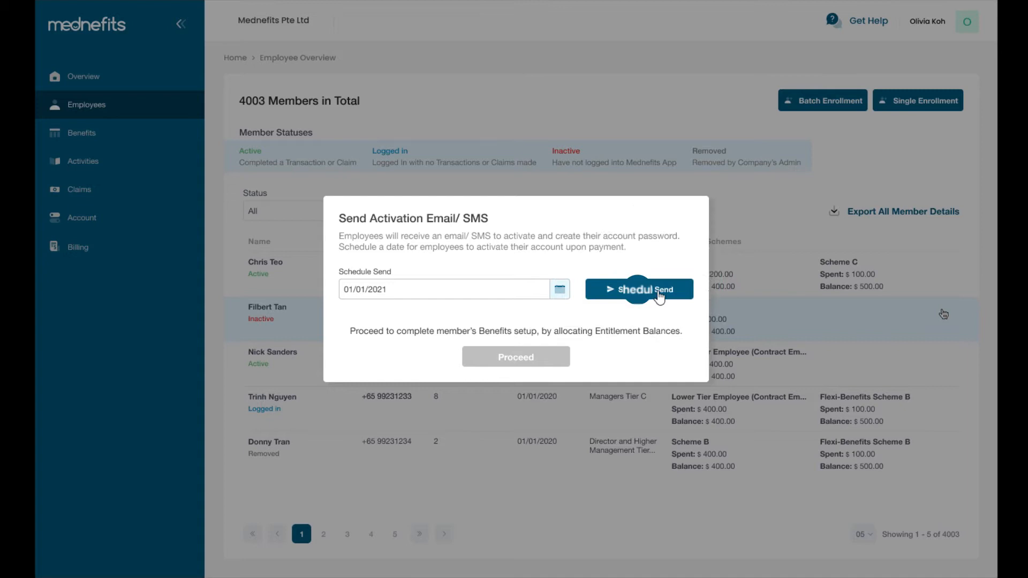
left_click(639, 289)
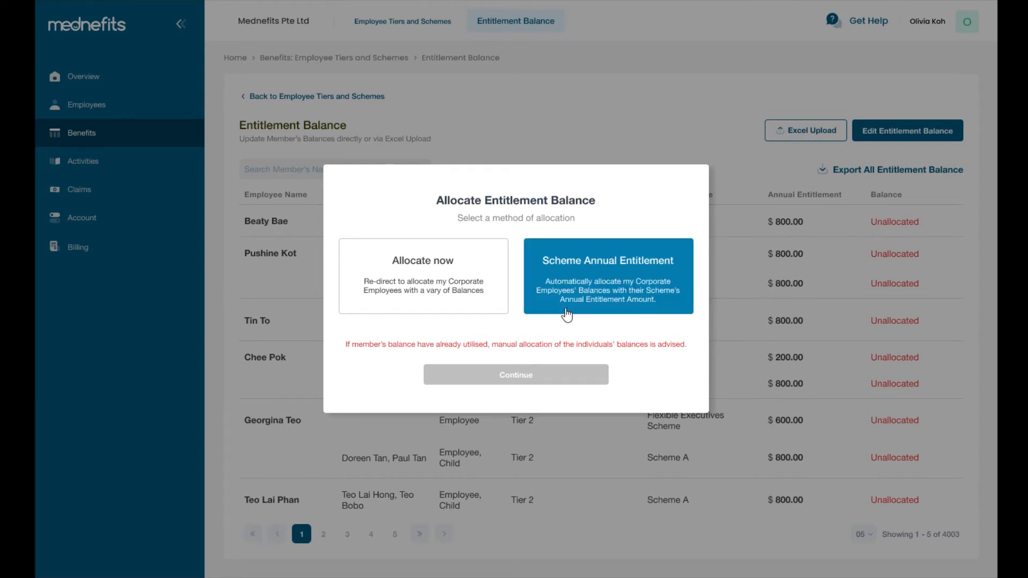
Step: Choose manual allocation, fill member balances such as 720.00 and 500.00, and confirm the update
left_click(608, 275)
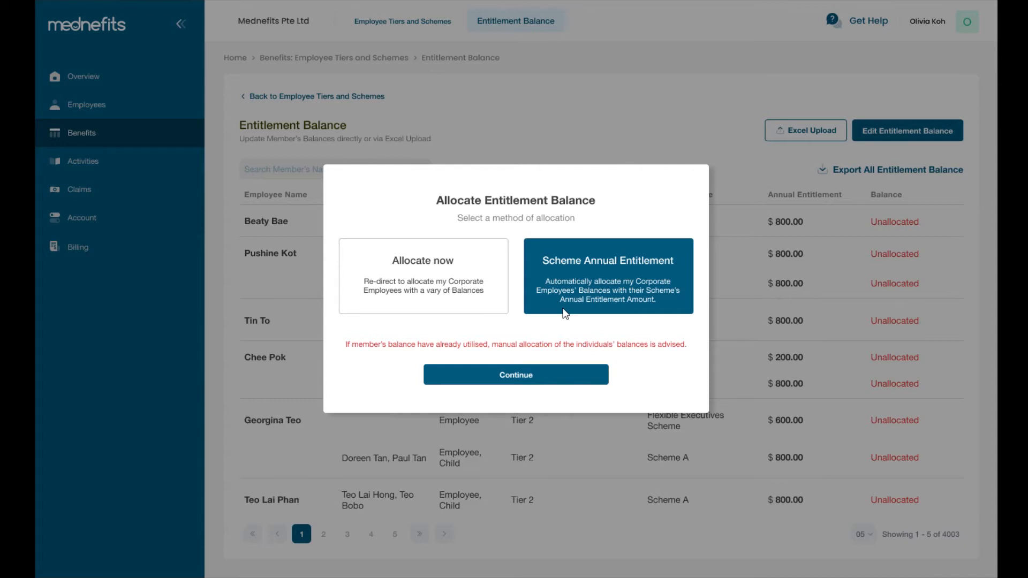
mouse_move(525, 315)
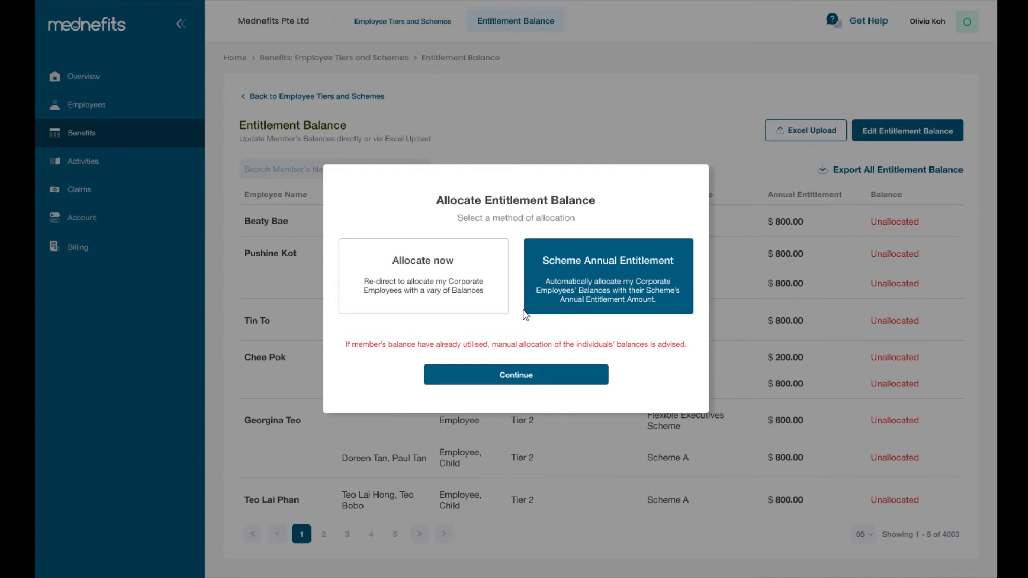
left_click(423, 276)
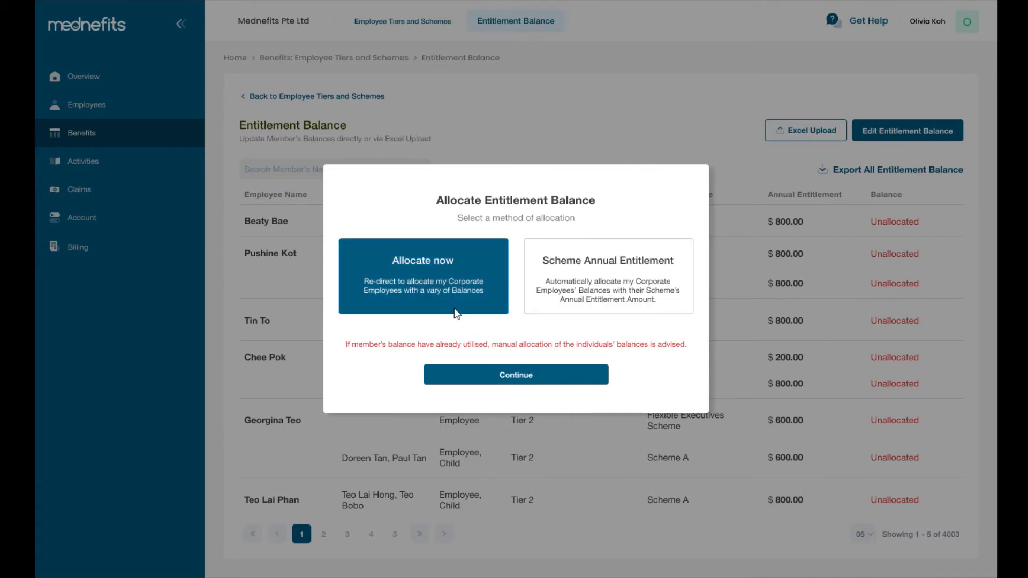
left_click(516, 374)
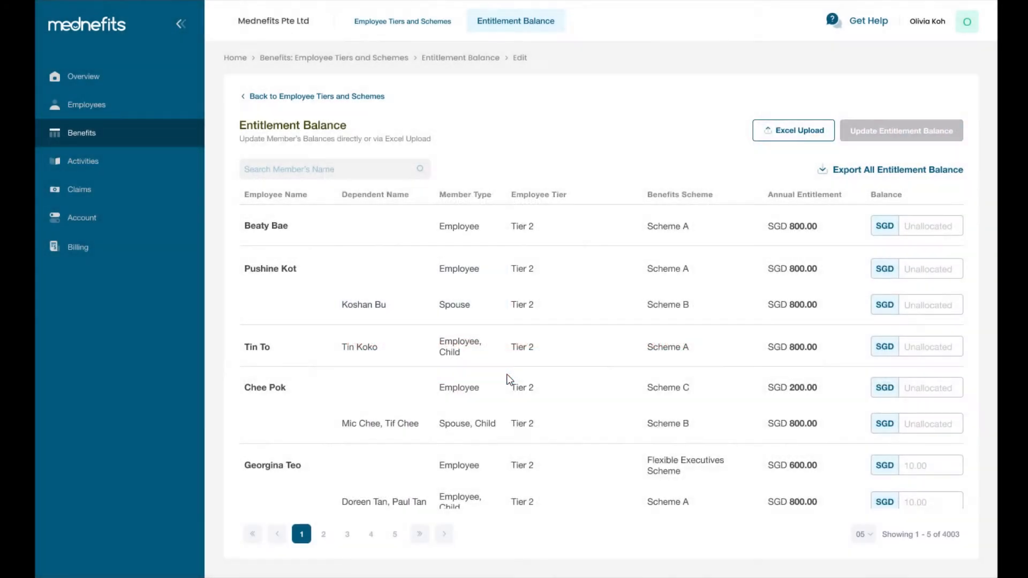
mouse_move(885, 229)
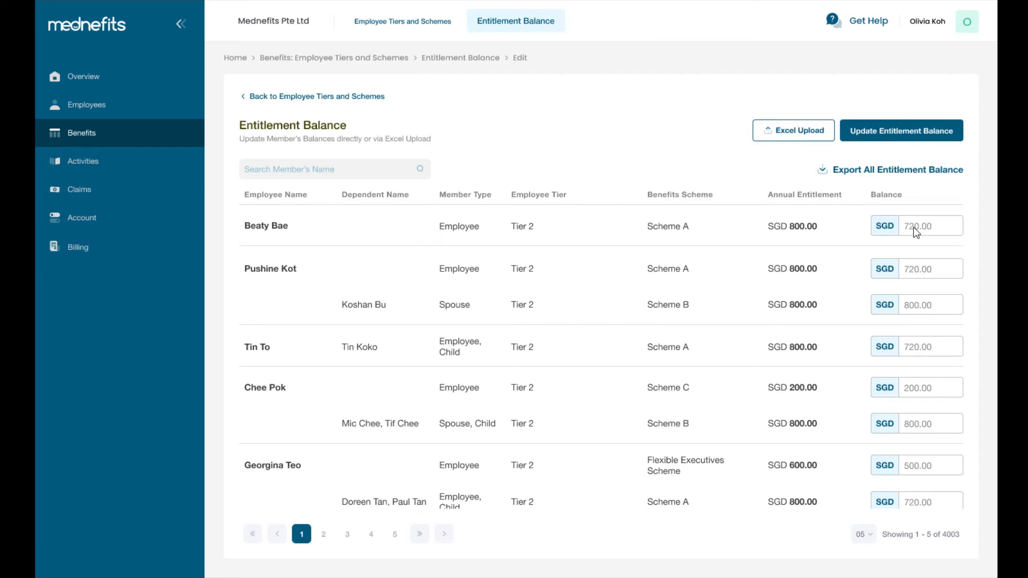
left_click(902, 131)
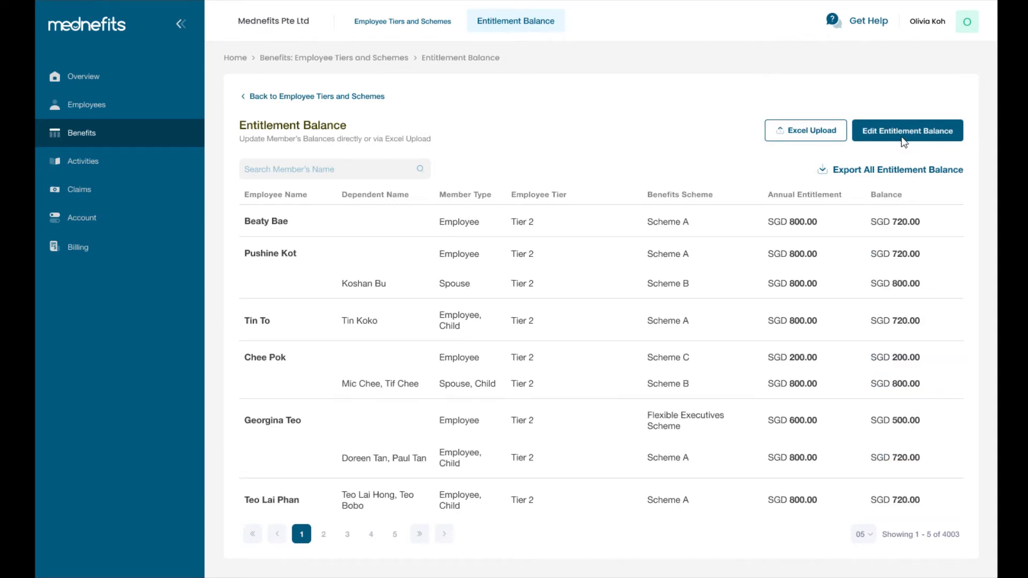
left_click(908, 130)
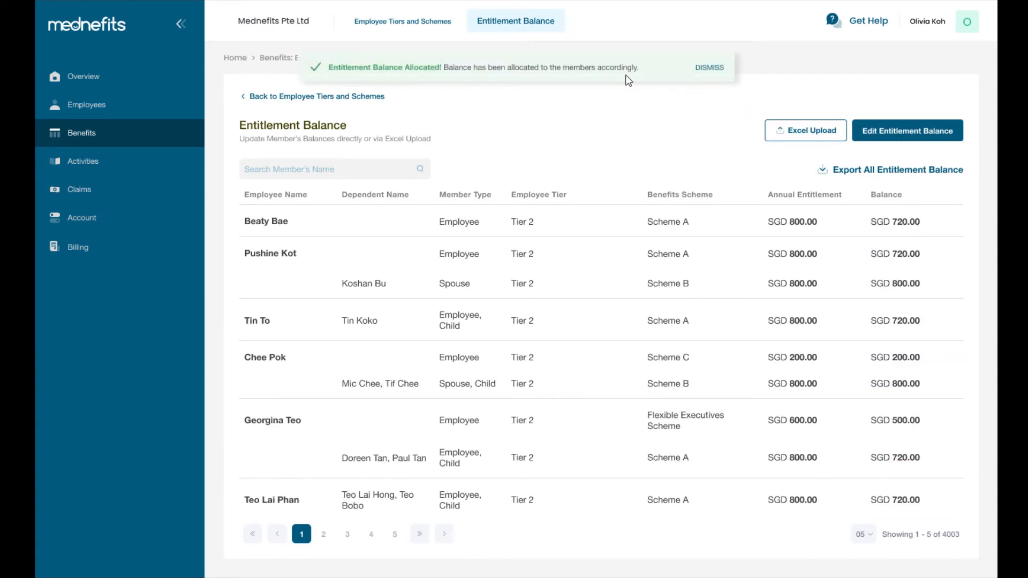
mouse_move(615, 80)
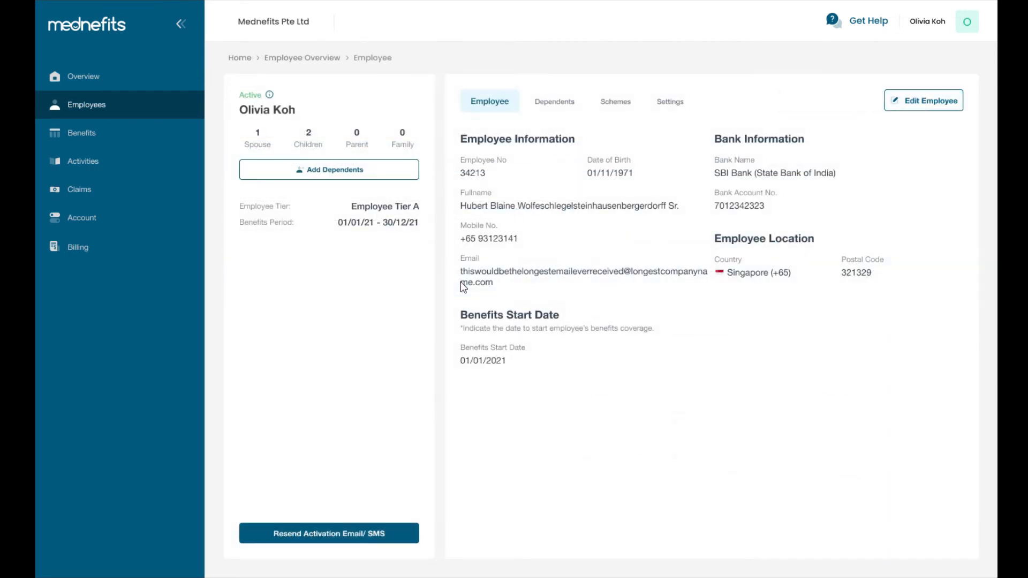
Step: Schedule the employee's removal with last coverage day 31/05/2021 through the pro-ration summary
left_click(662, 101)
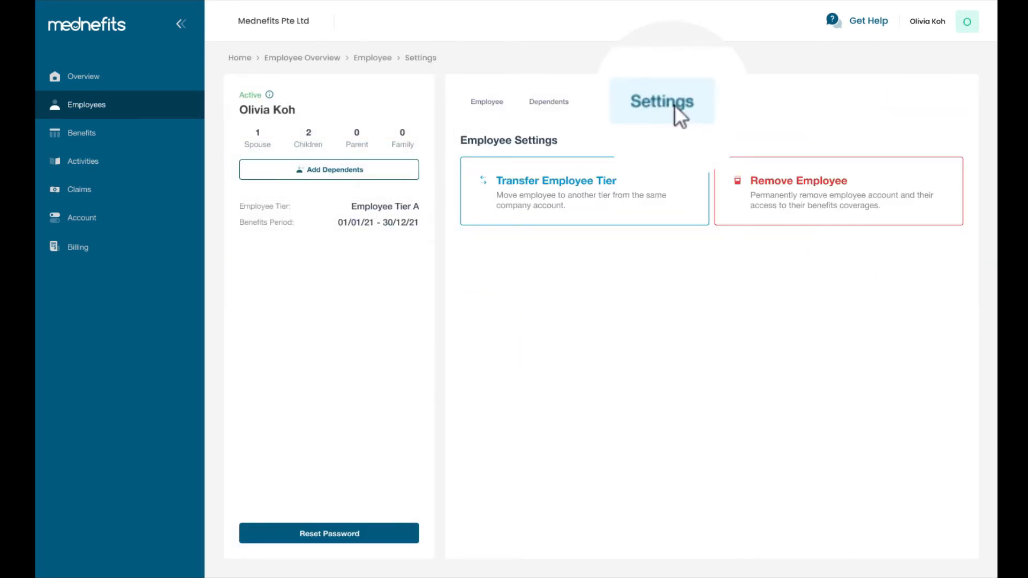
left_click(799, 181)
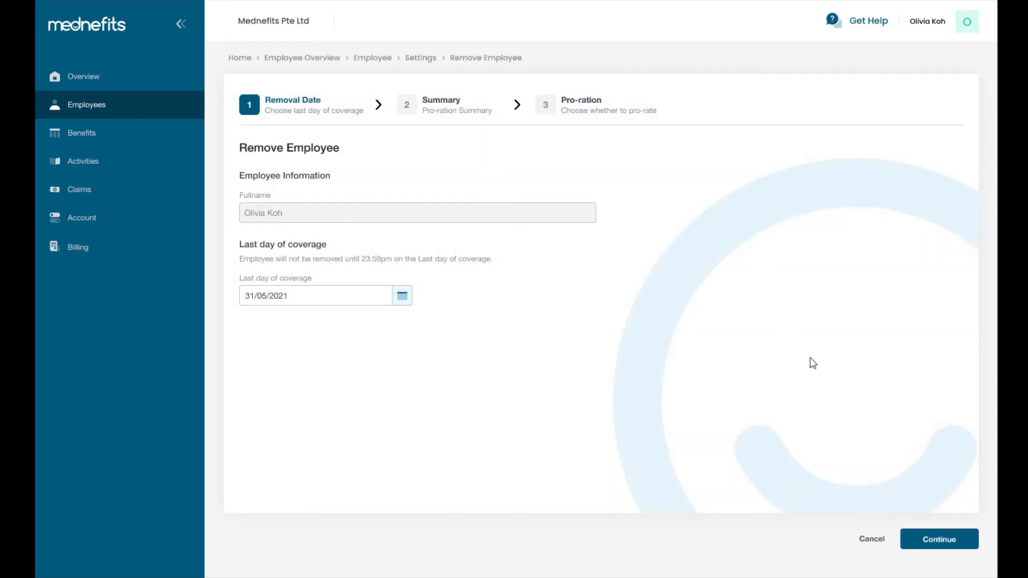
left_click(940, 540)
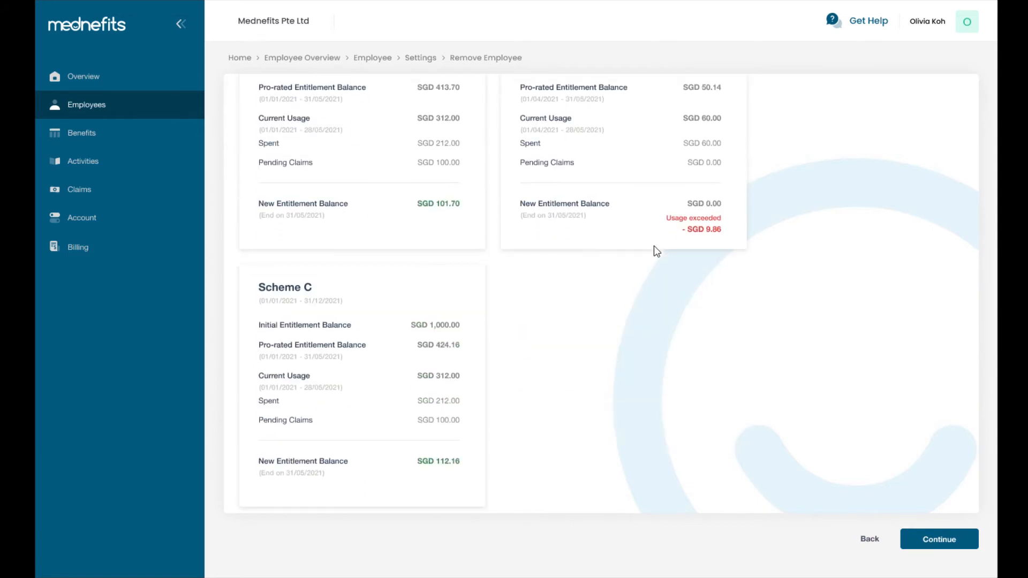
left_click(939, 539)
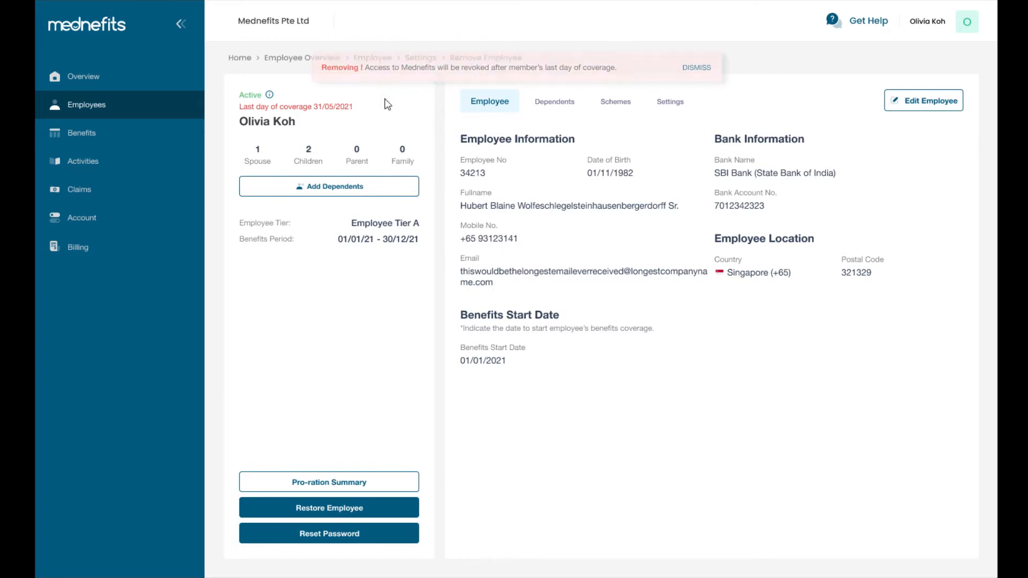
left_click(329, 508)
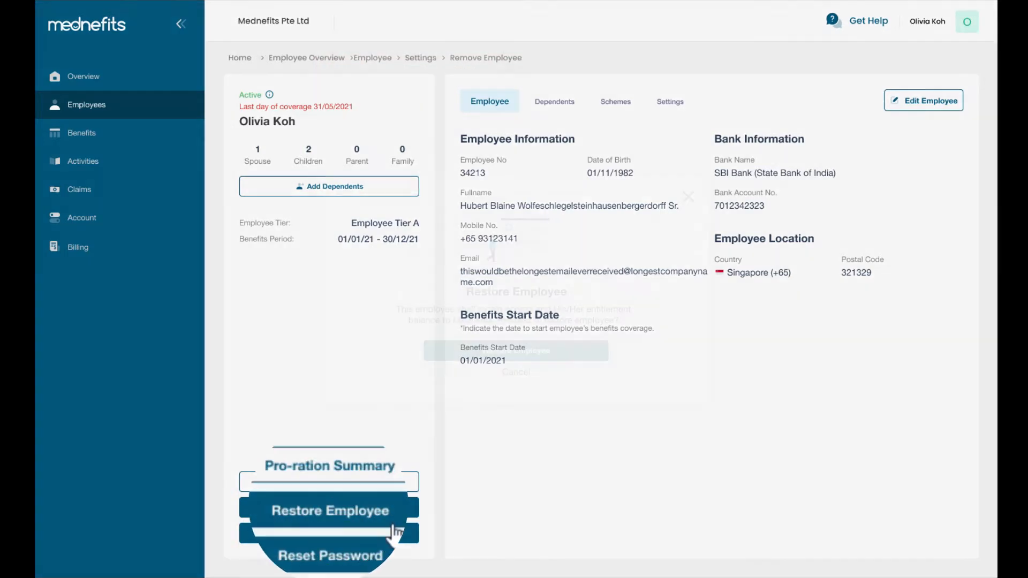
left_click(329, 511)
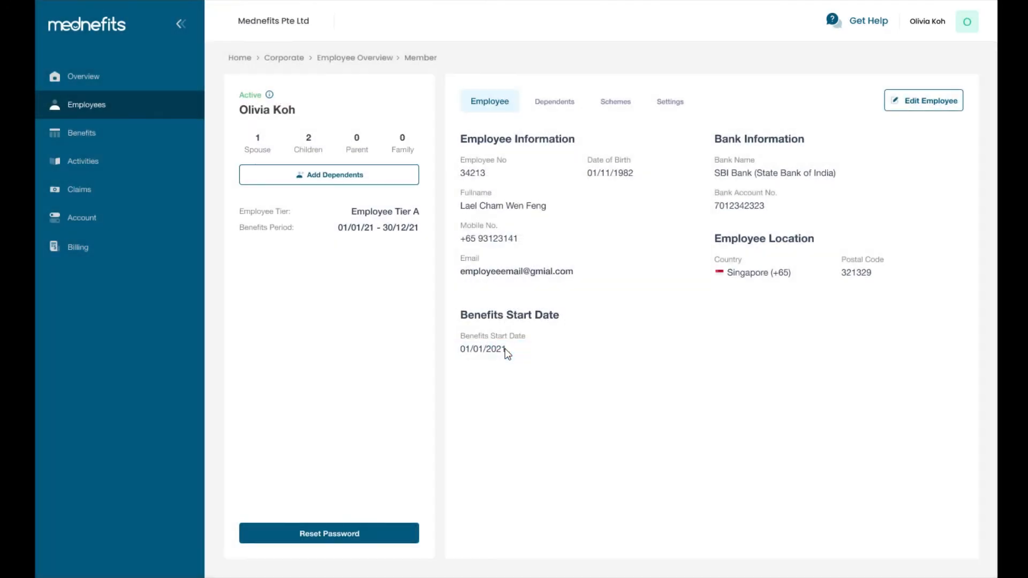
left_click(87, 104)
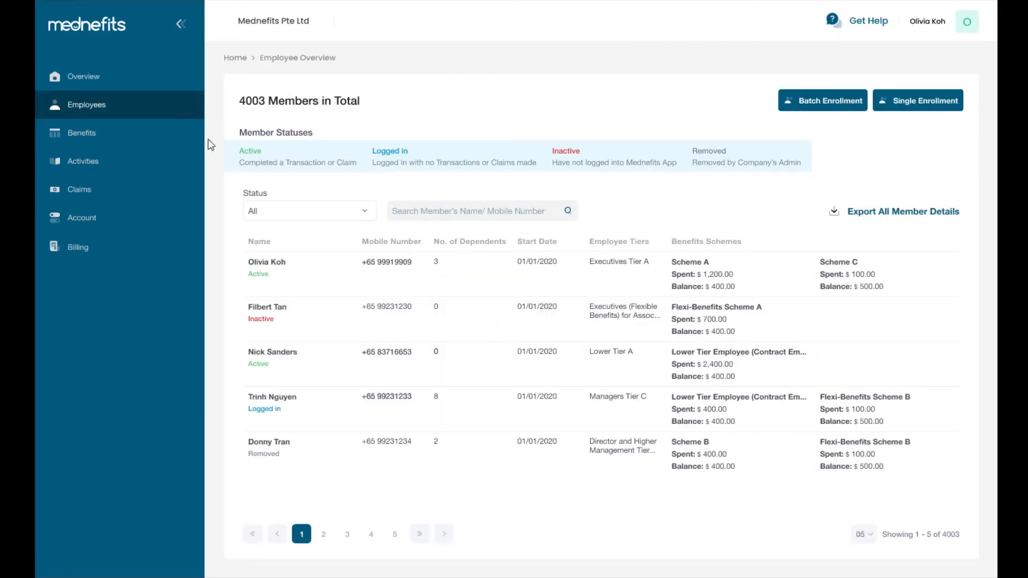
left_click(266, 262)
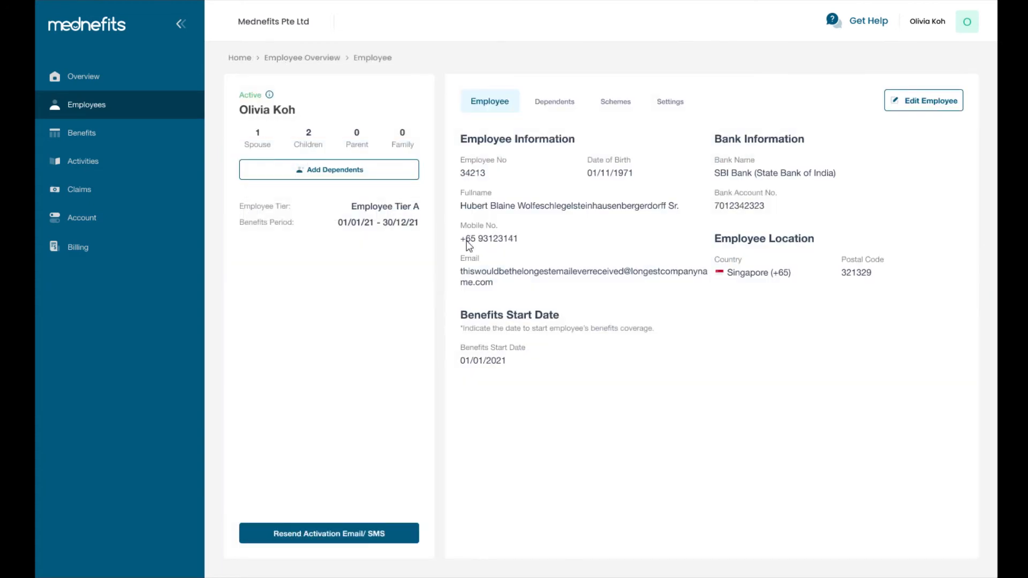
left_click(555, 101)
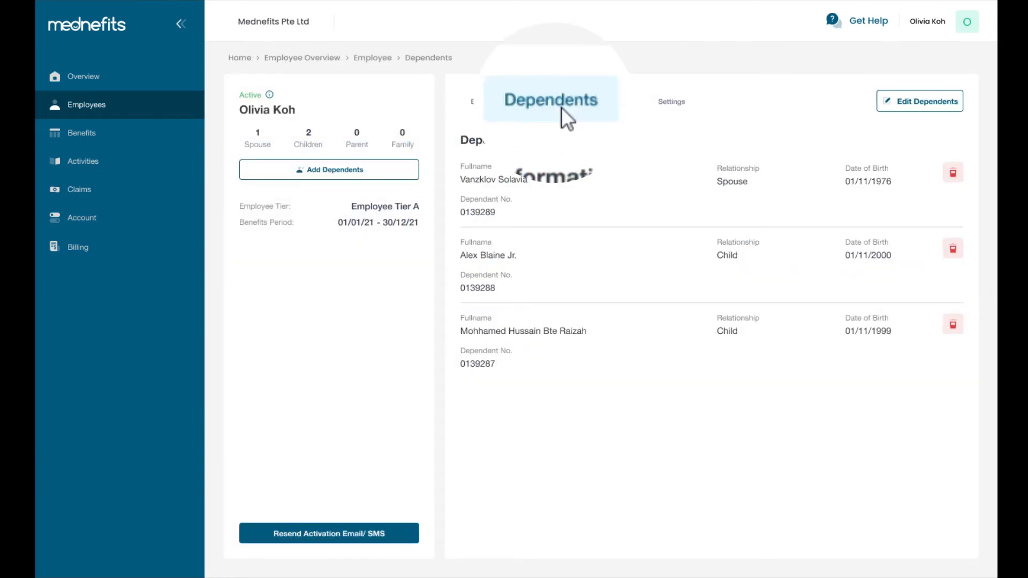
left_click(920, 101)
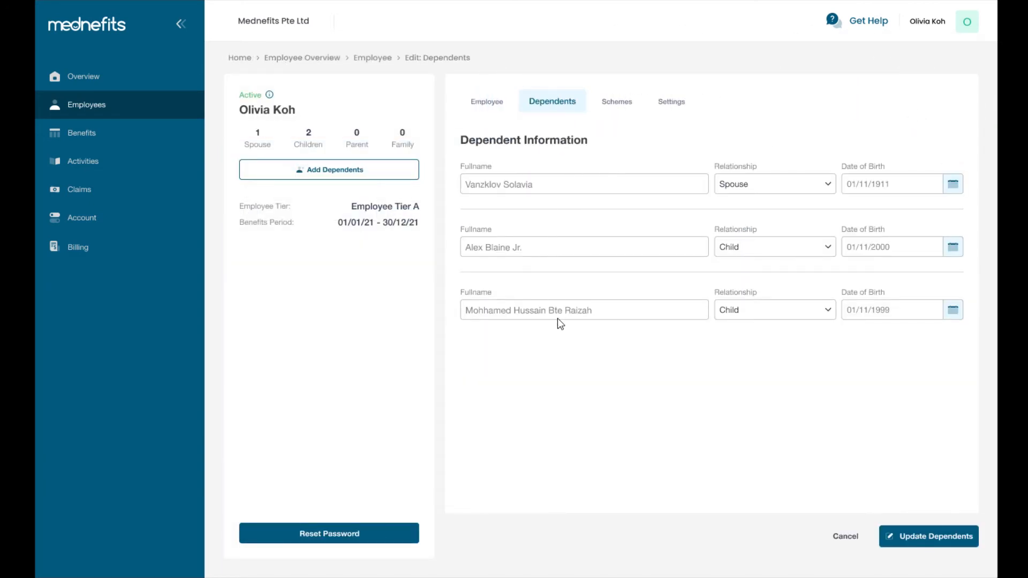
left_click(929, 536)
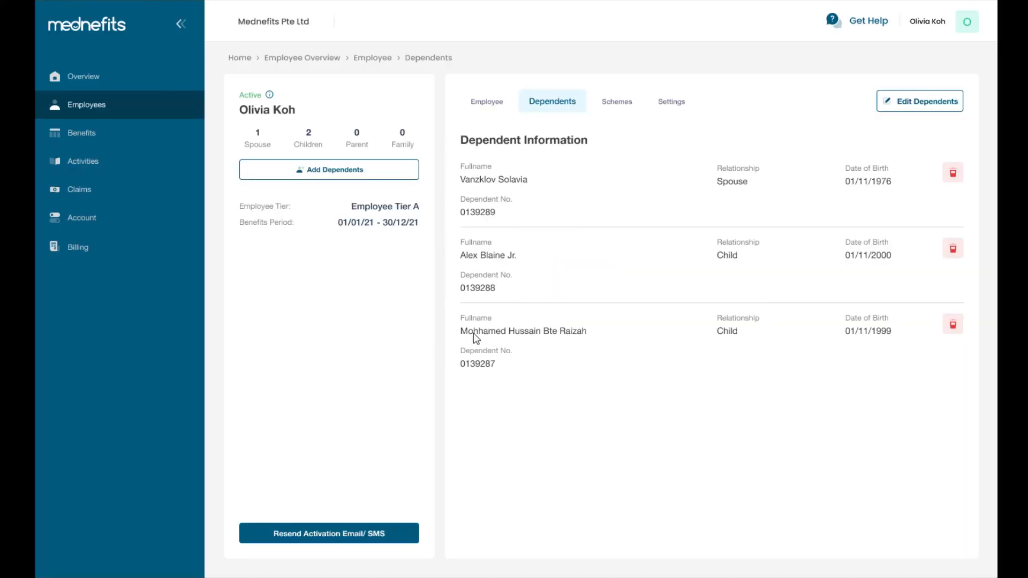
left_click(81, 133)
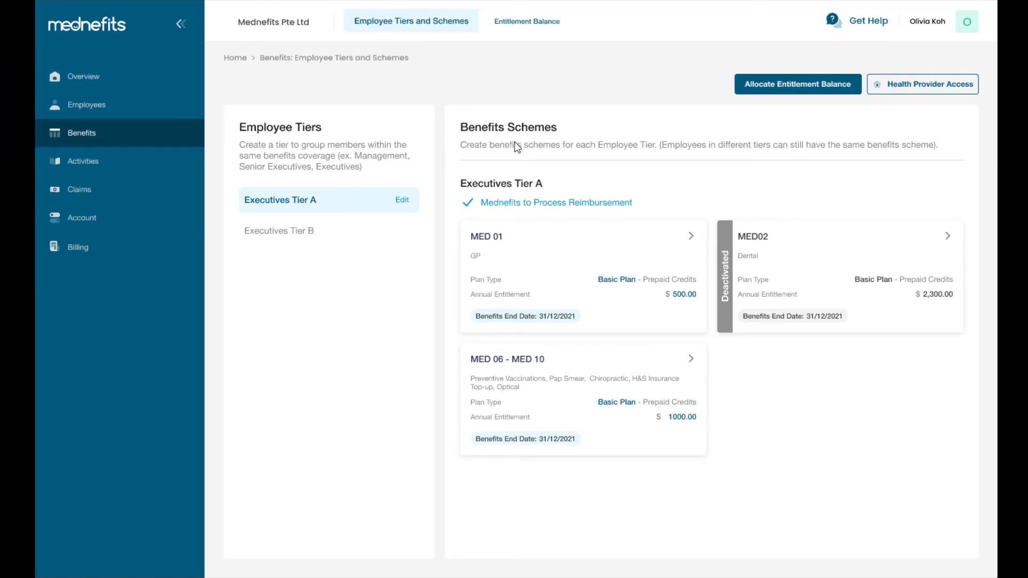
mouse_move(609, 174)
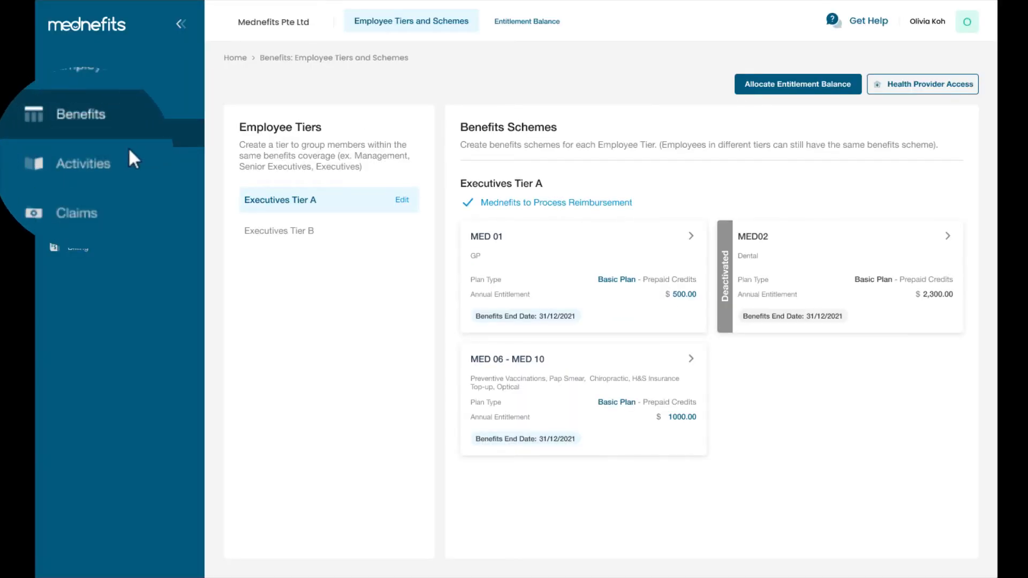
Step: Show the Activities list of the company's 10 panel transactions totalling $534.00
left_click(83, 163)
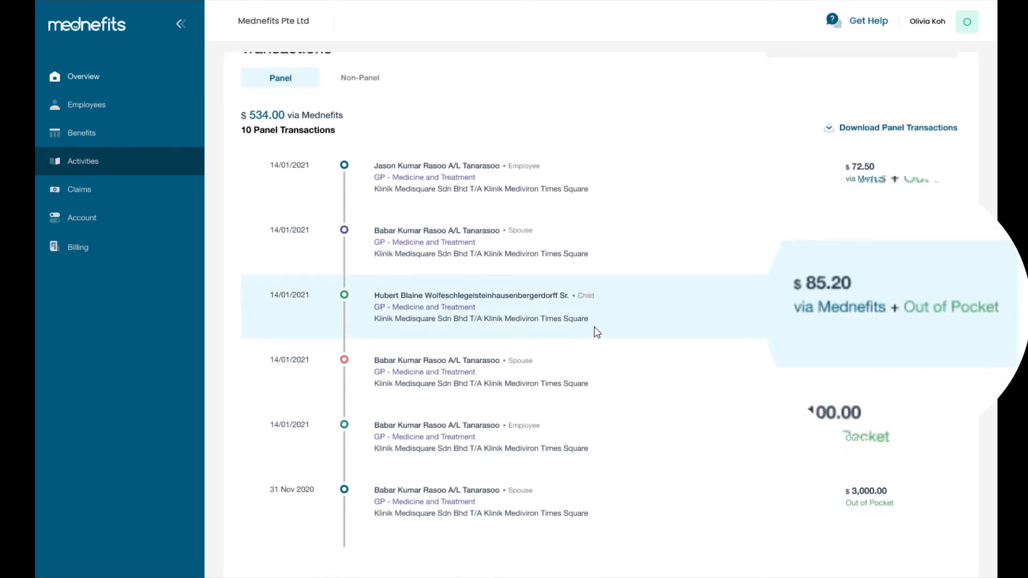
mouse_move(846, 336)
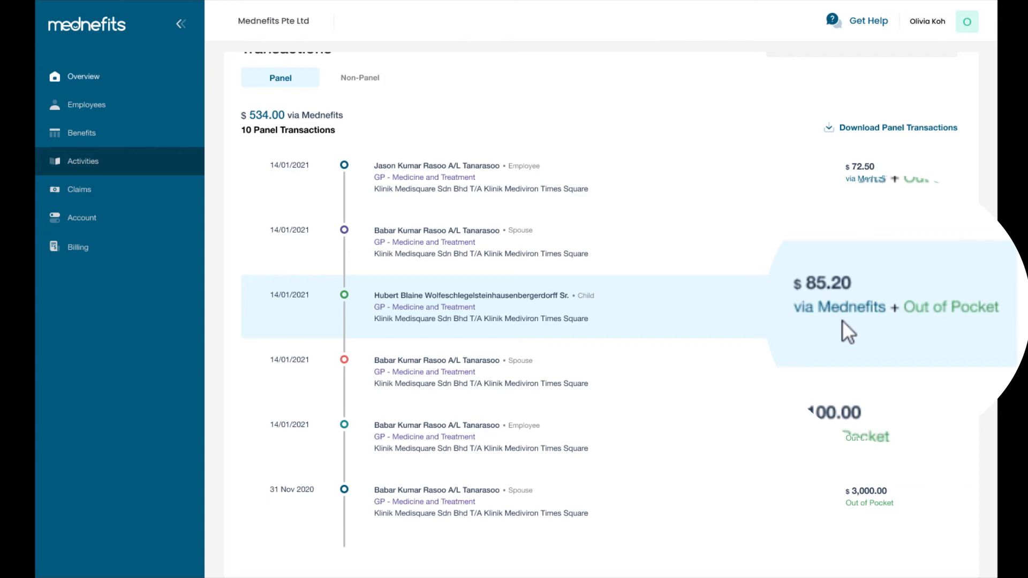
mouse_move(947, 335)
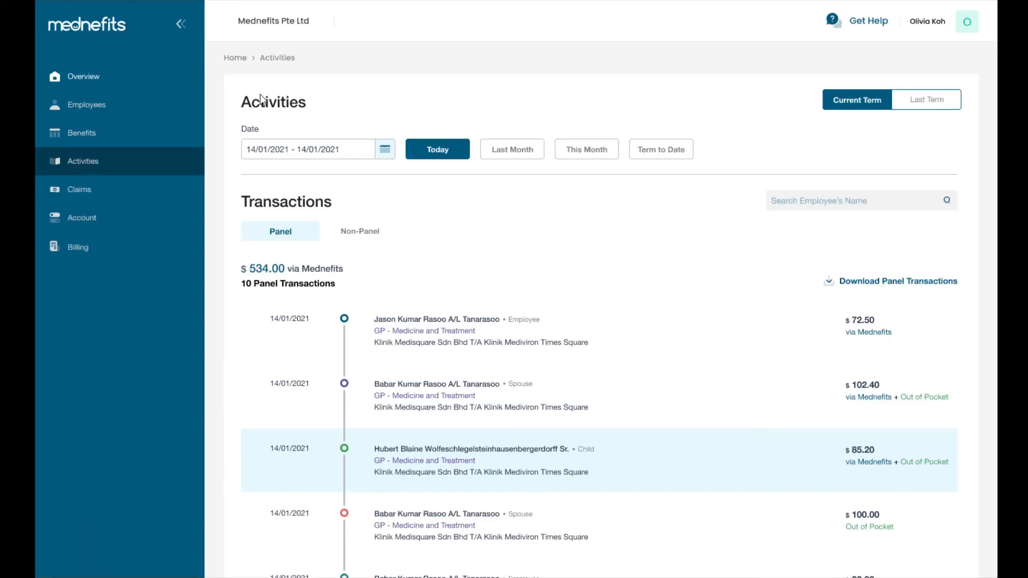
Step: Review the non-panel claims list, expanding the pending claim, then move to the Company Account page
left_click(79, 189)
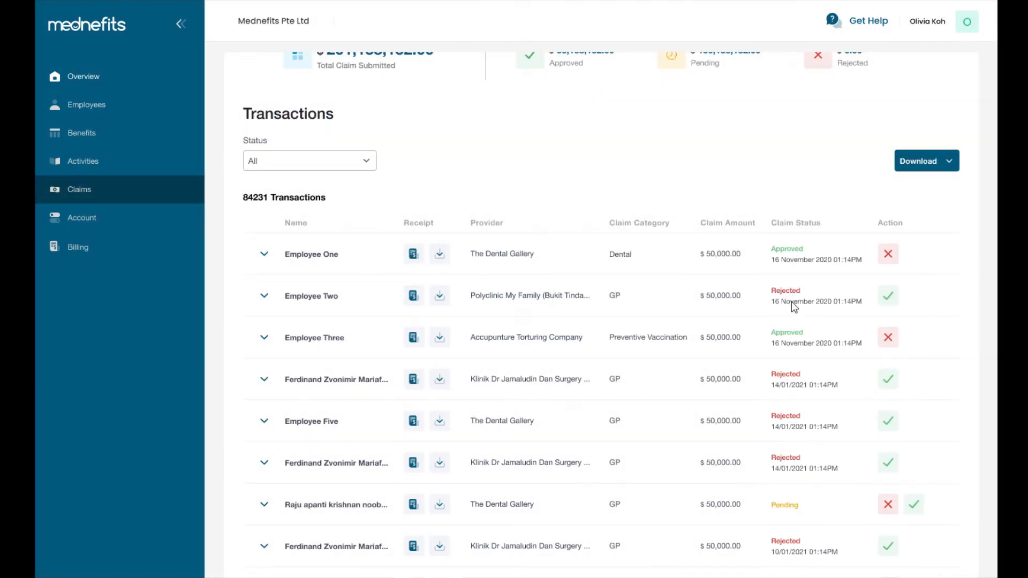
scroll("down", 3)
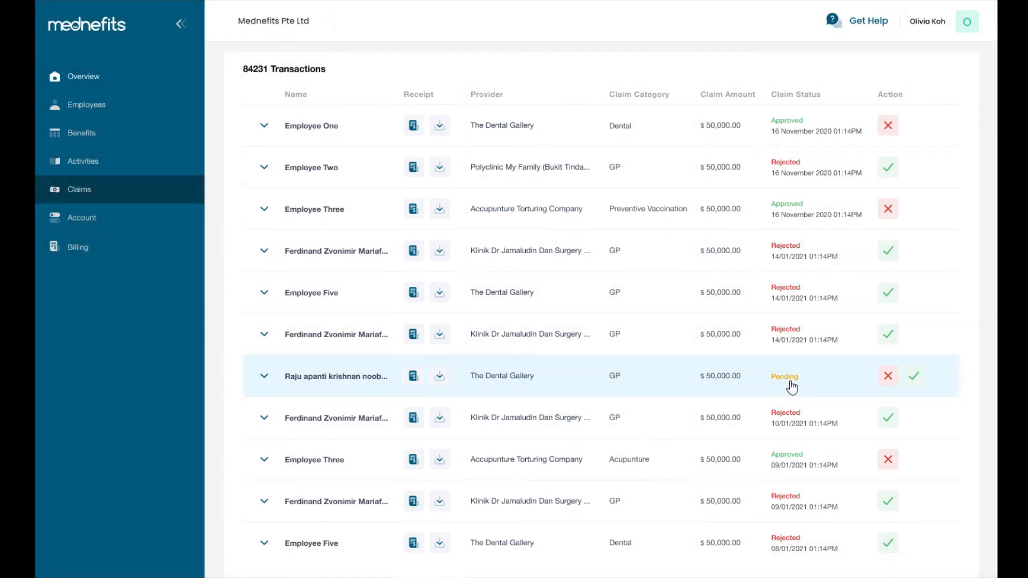
left_click(264, 377)
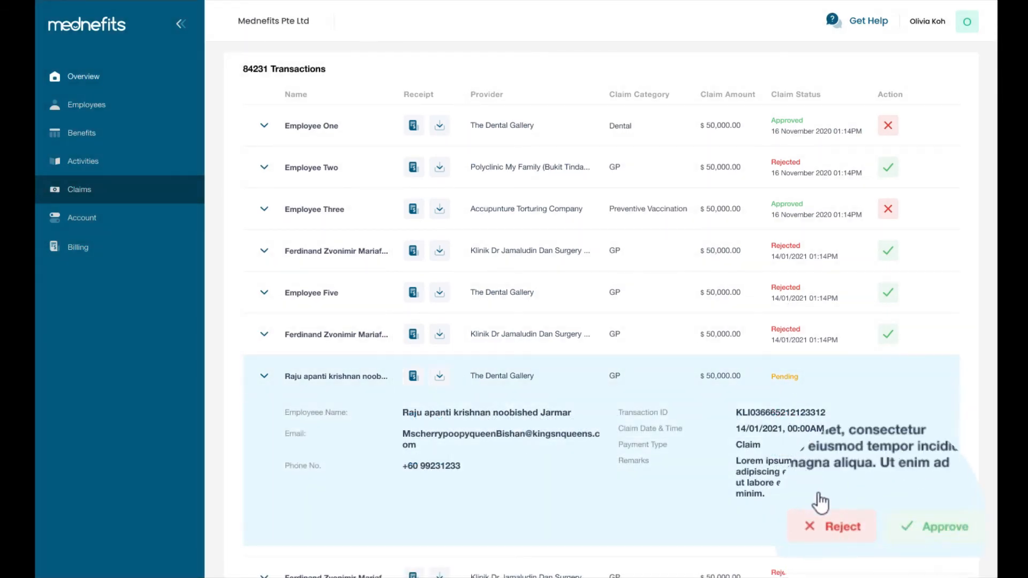
left_click(832, 526)
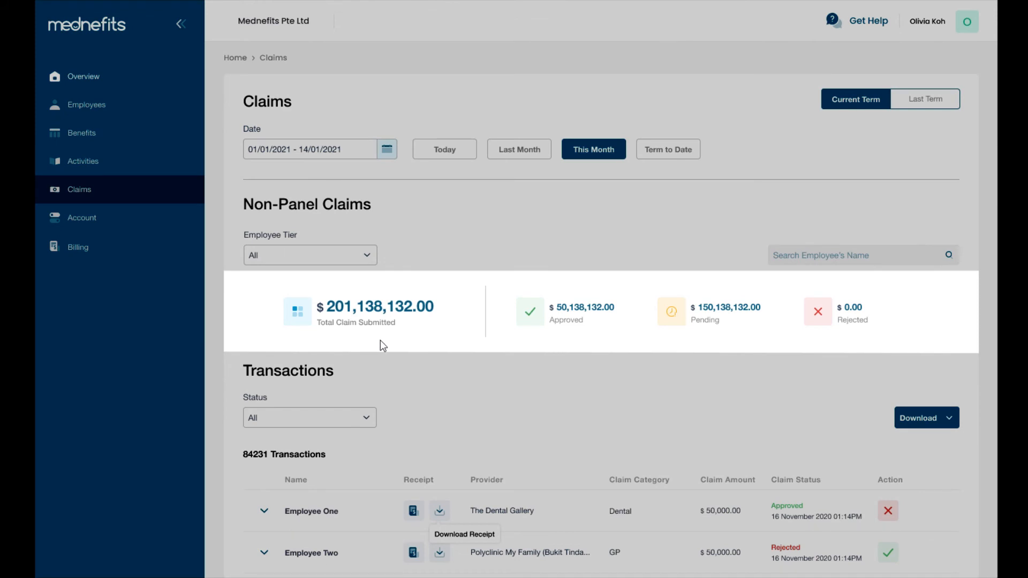
mouse_move(586, 344)
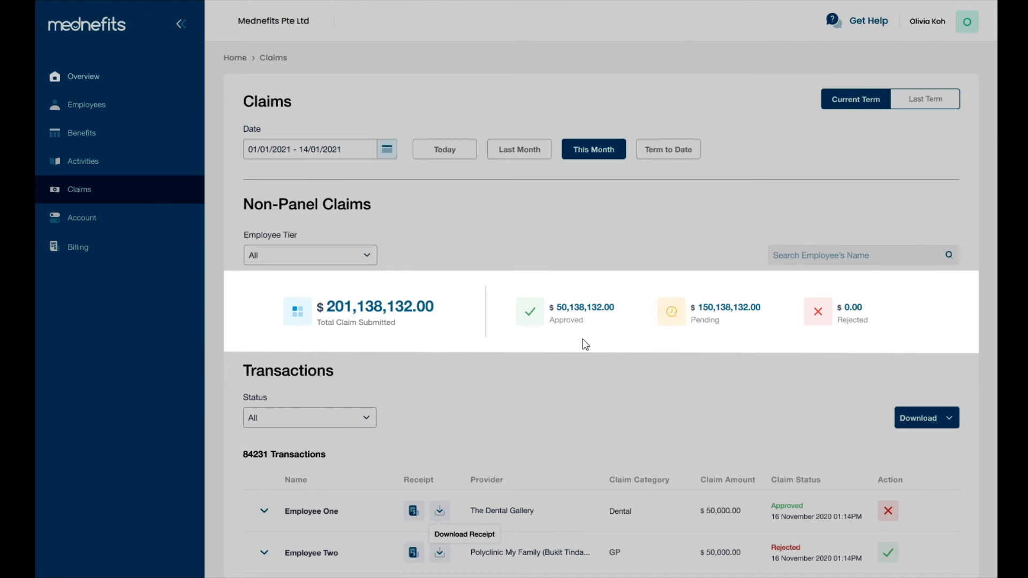
mouse_move(739, 344)
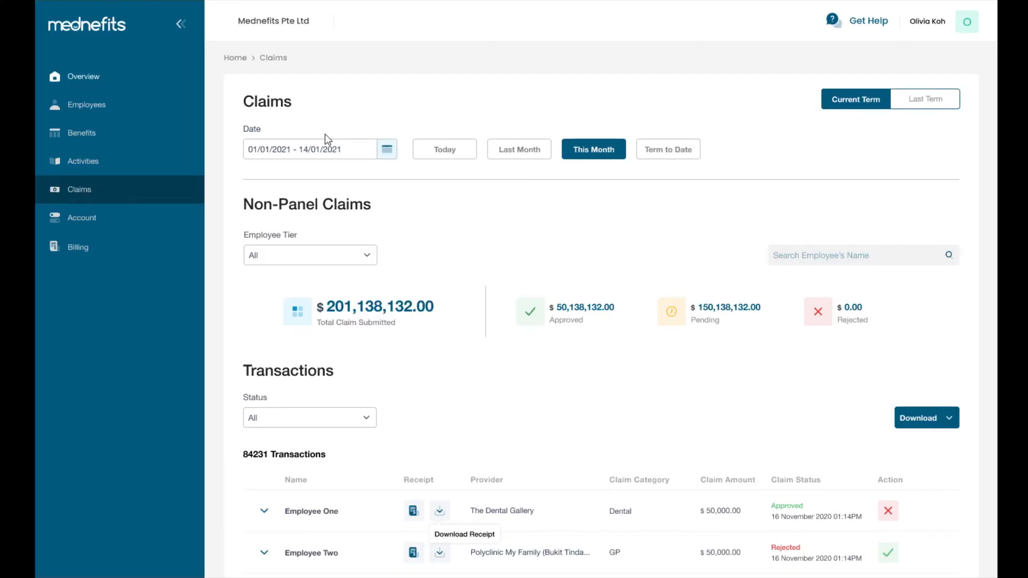
left_click(81, 218)
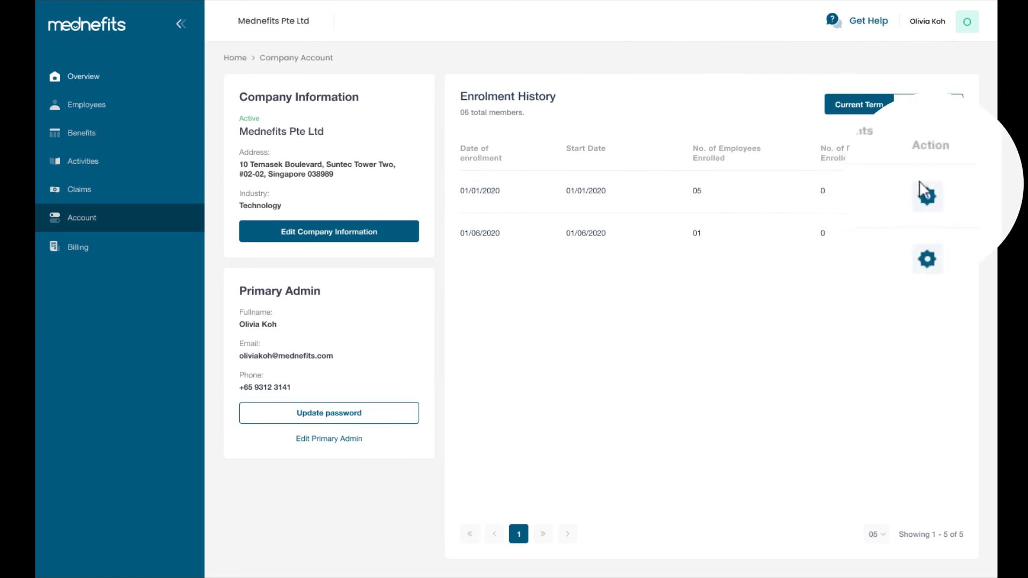
Step: Send activation email and SMS now for an enrolment batch and dismiss the saved-changes notice
left_click(928, 194)
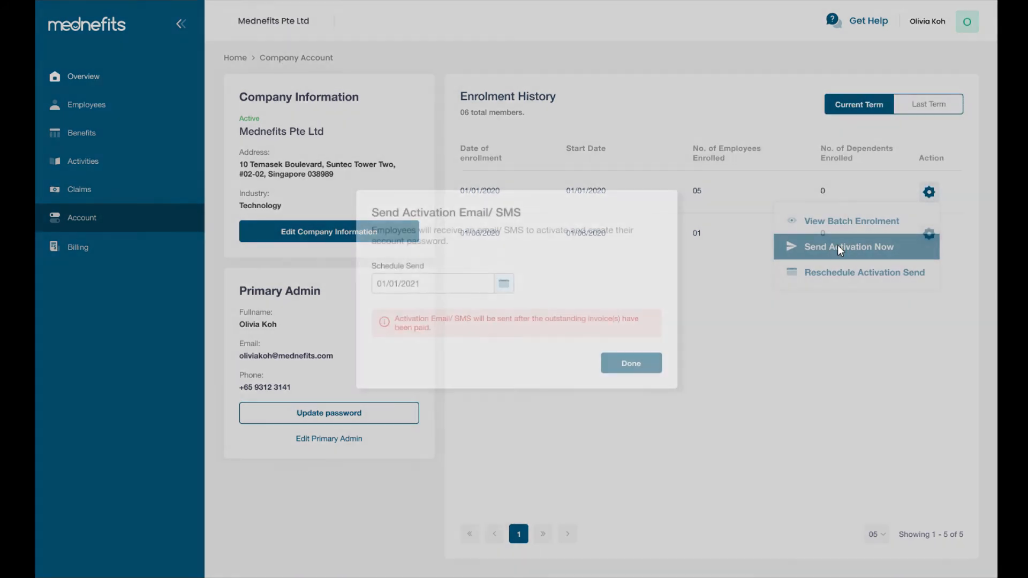
left_click(632, 363)
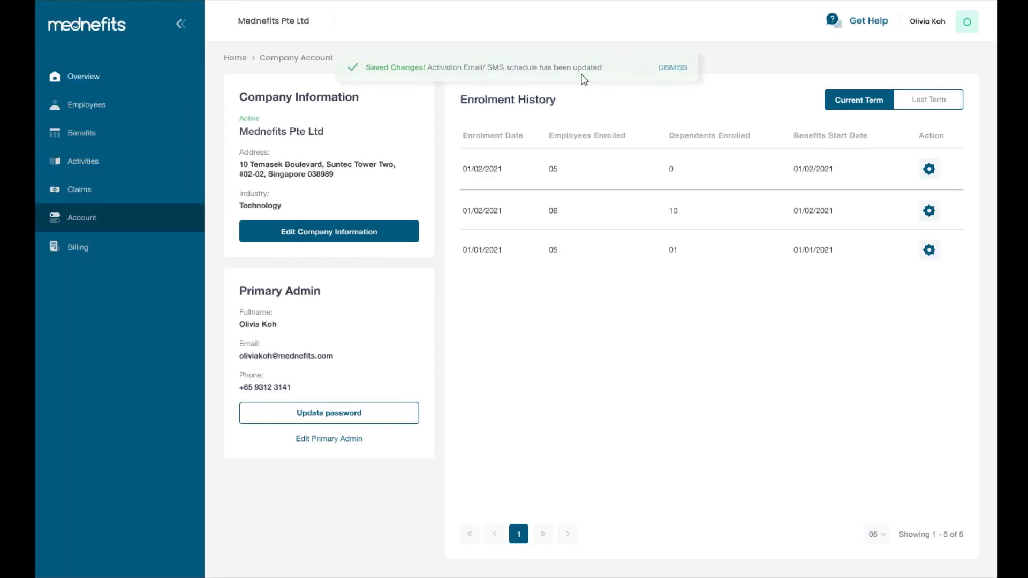
left_click(78, 247)
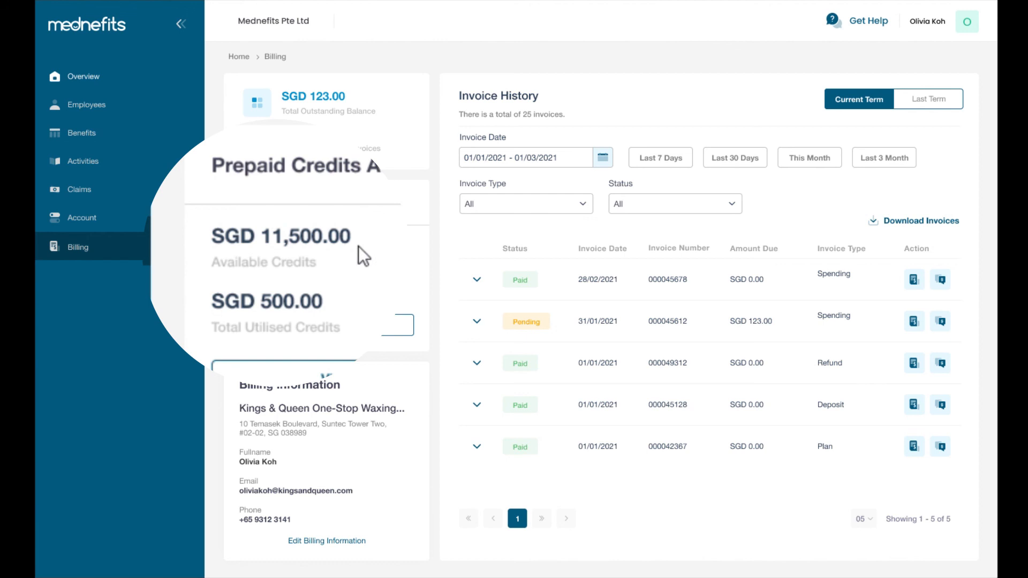
mouse_move(362, 322)
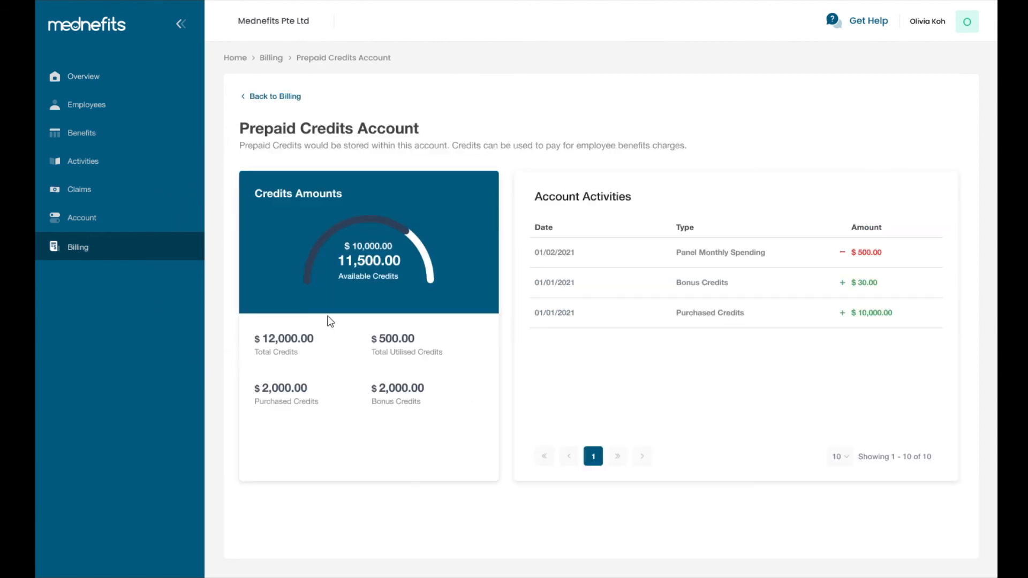
mouse_move(353, 288)
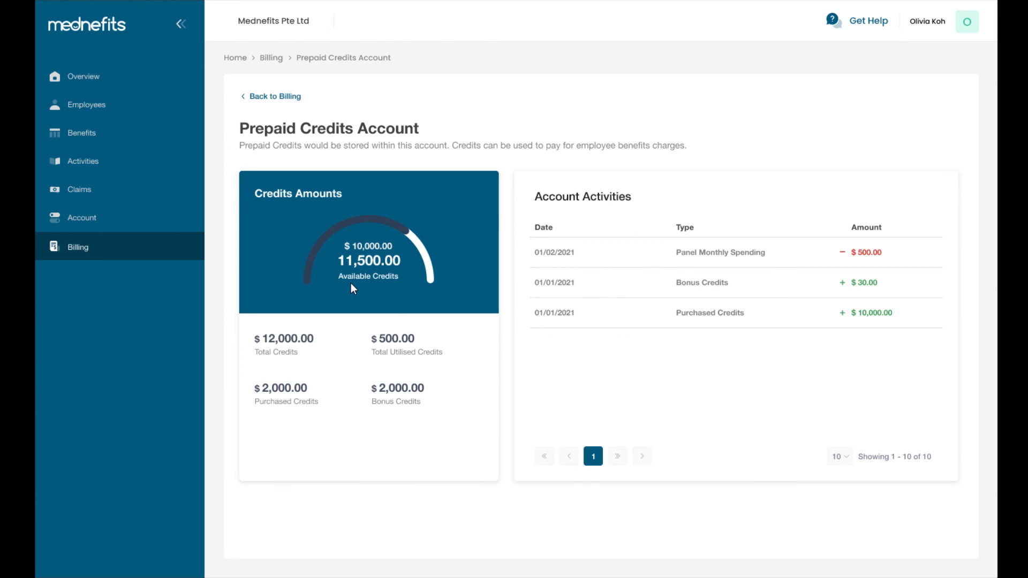
Step: Return to the Overview dashboard from the Prepaid Credits Account with 11,500.00 credits
left_click(83, 76)
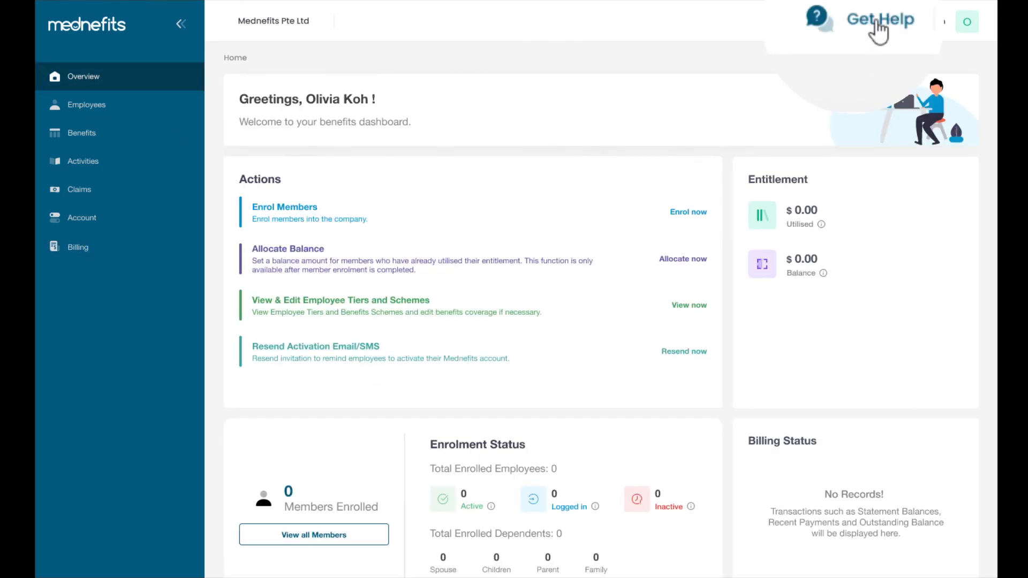
Step: Show the Get Help menu with common help topics and support contact details
left_click(883, 20)
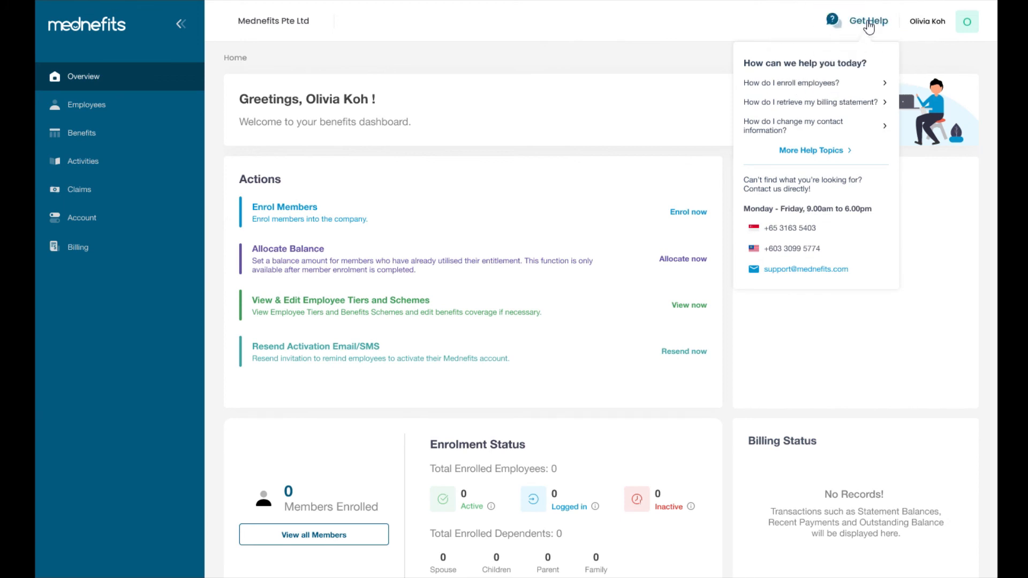